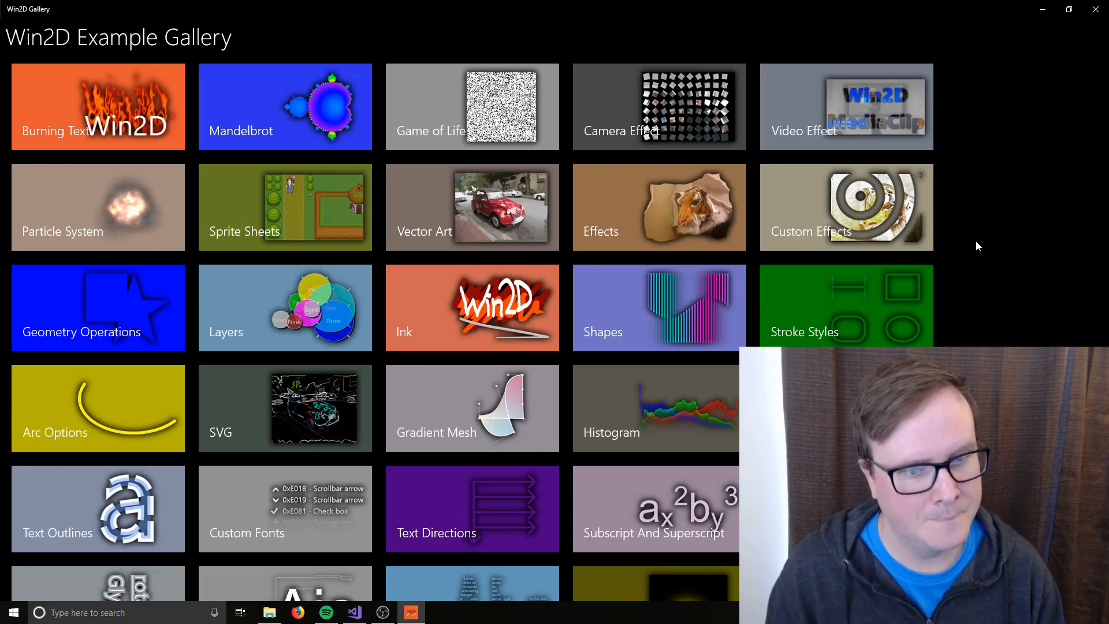
Browse the gallery tiles and launch the Layers sample with fading numbered circles
{"action": "scroll", "scroll_direction": "down", "scroll_amount": 3}
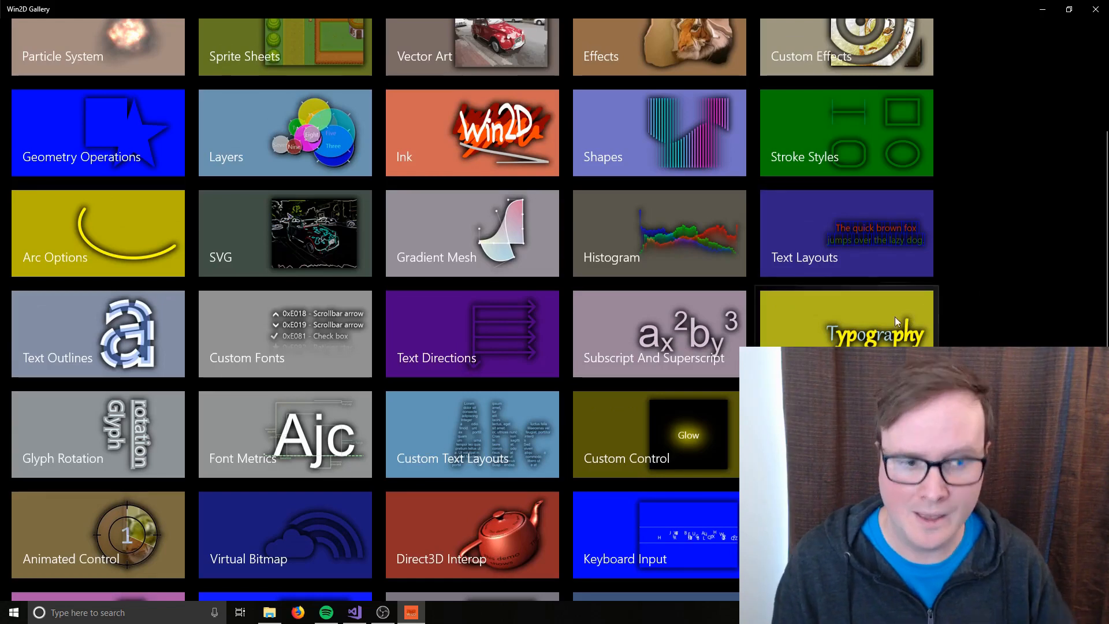
{"action": "scroll", "scroll_direction": "up", "scroll_amount": 3}
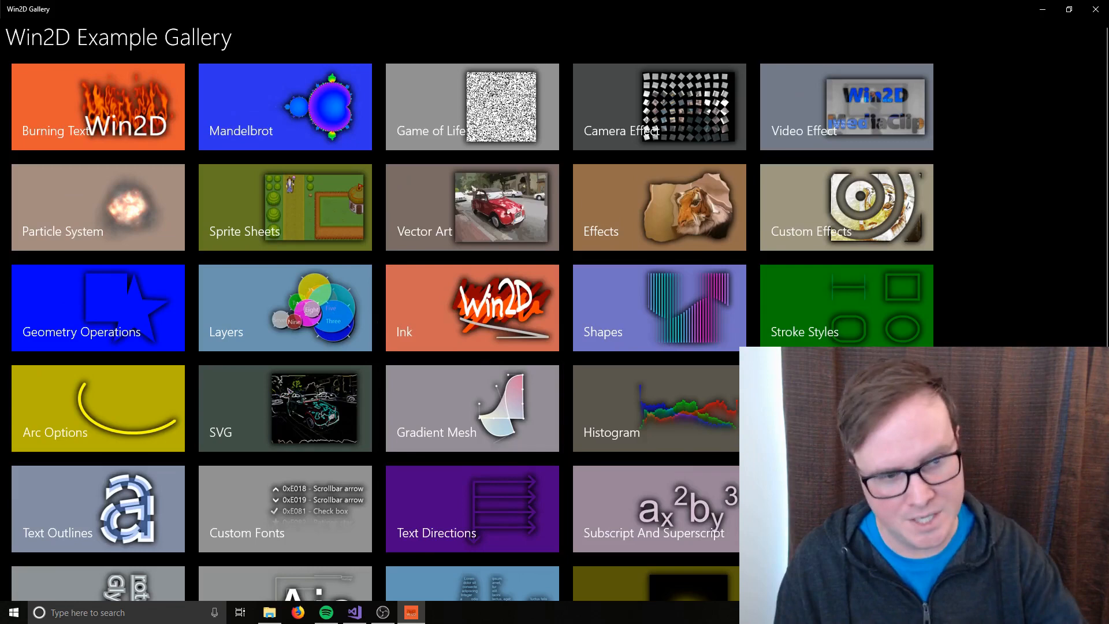
{"action": "scroll", "scroll_direction": "down", "scroll_amount": 3}
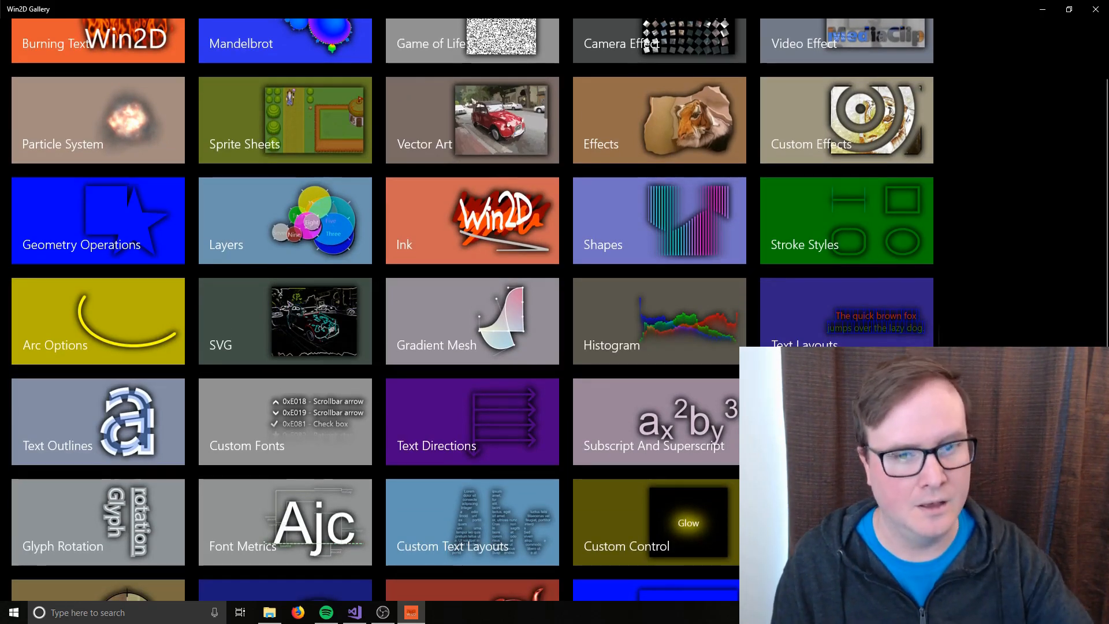
{"action": "mouse_move", "coordinate": [284, 220]}
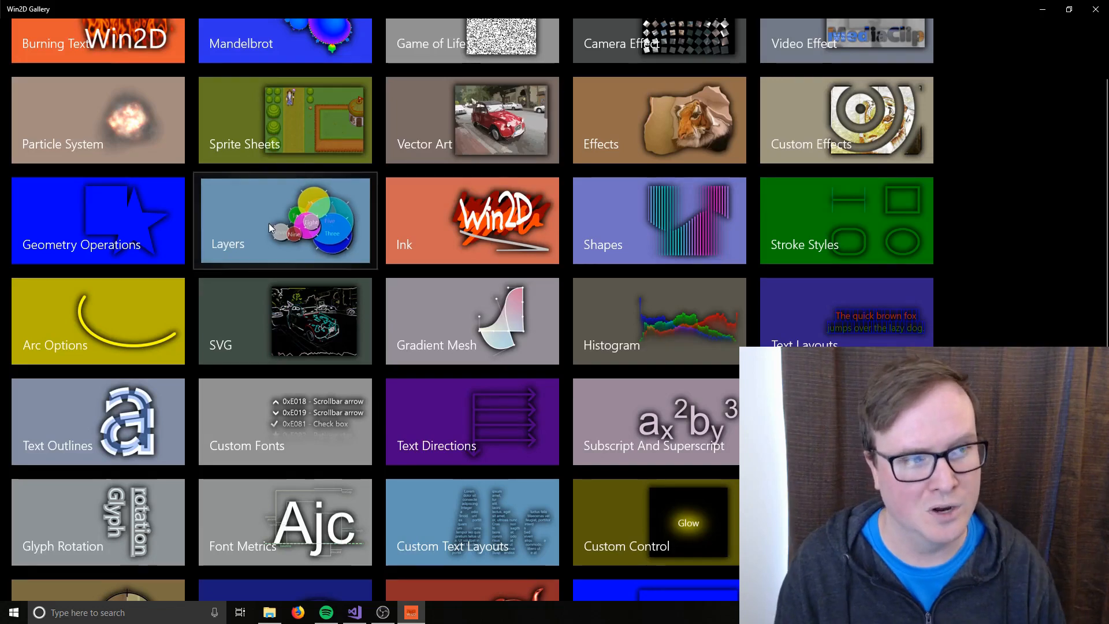
{"action": "left_click", "coordinate": [284, 220]}
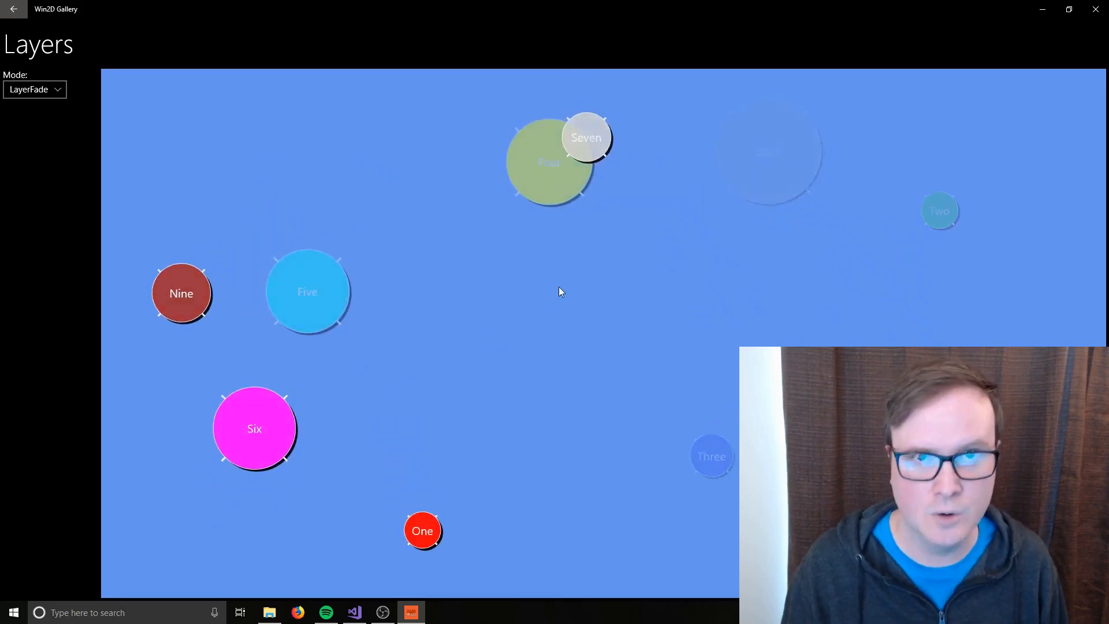
Open the Histogram sample and lower the tiger image's brightness
{"action": "left_click", "coordinate": [13, 9]}
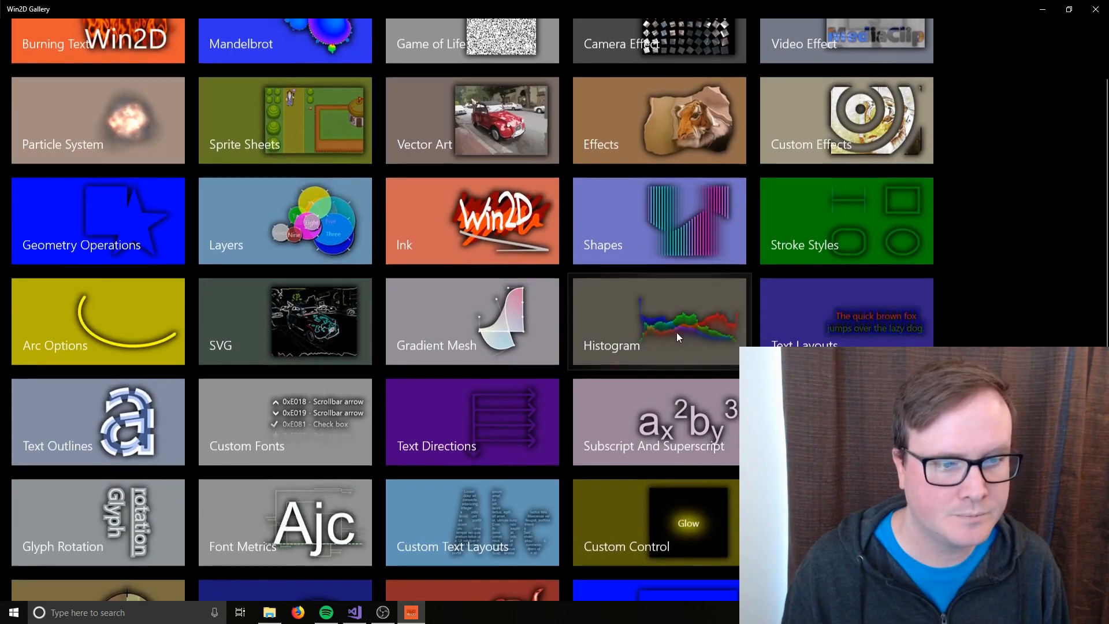
{"action": "left_click", "coordinate": [658, 322]}
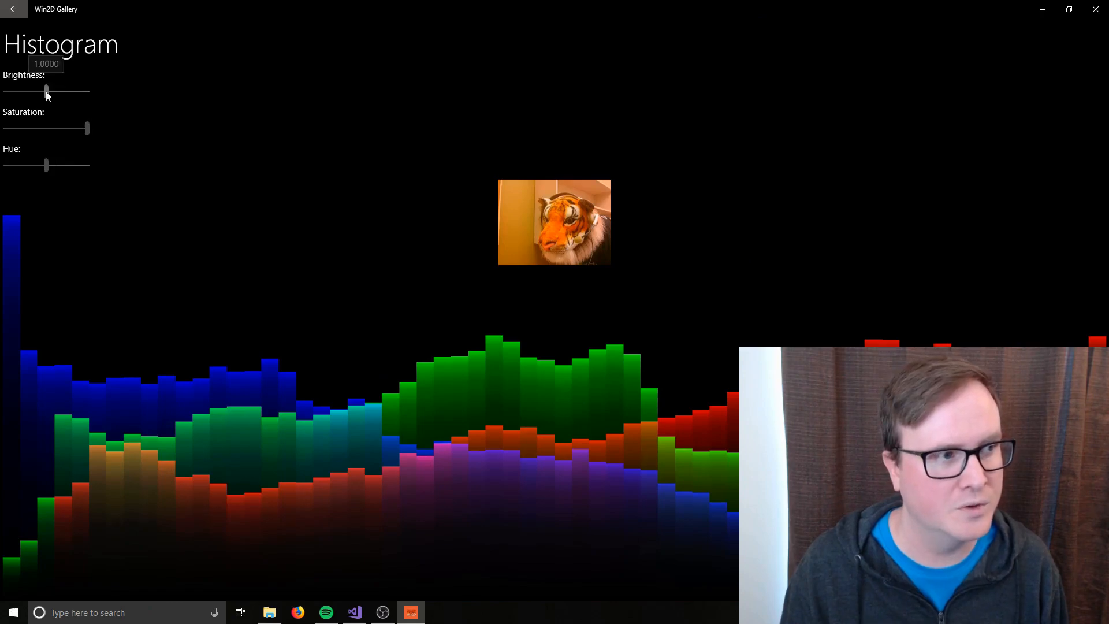
{"action": "left_click_drag", "start_coordinate": [46, 91], "coordinate": [30, 91]}
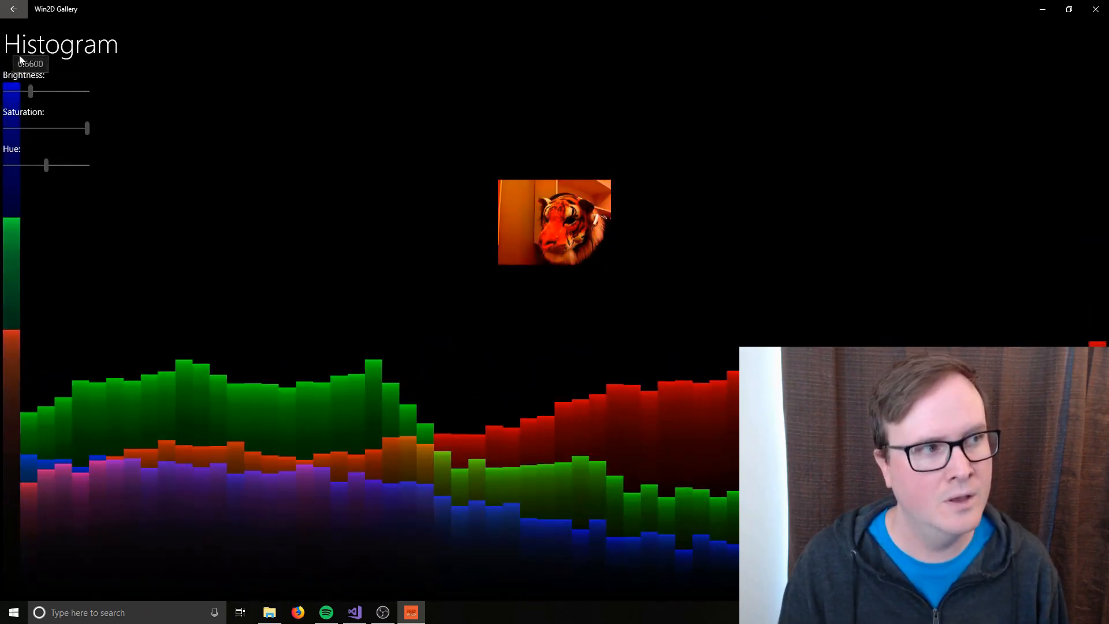
View the Direct3D Interop teapot sample, then return to the sample list
{"action": "left_click", "coordinate": [13, 9]}
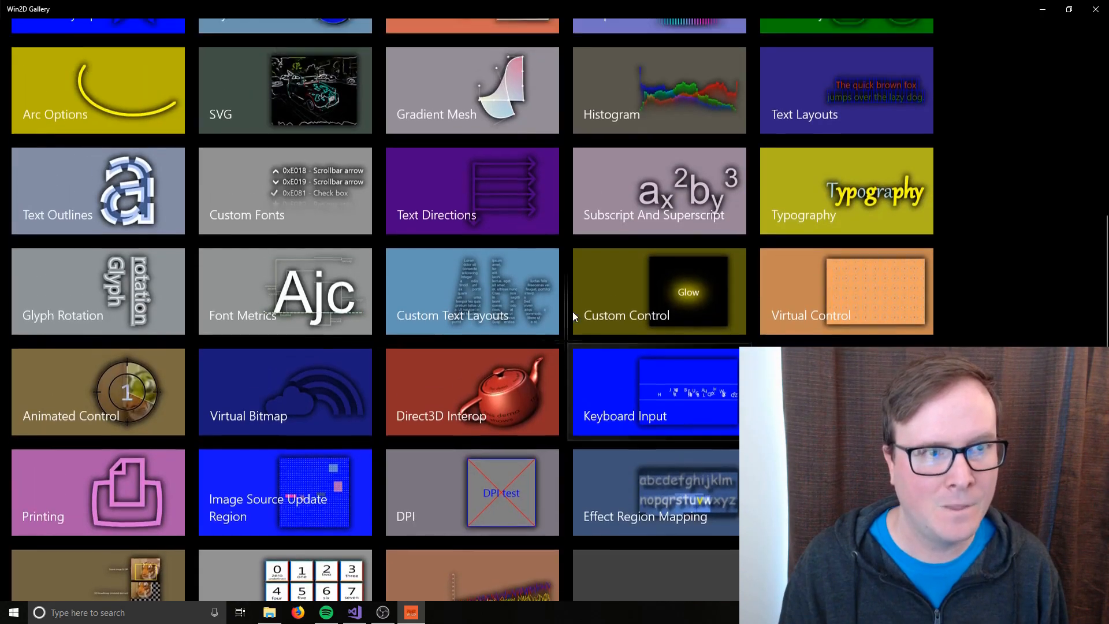
{"action": "scroll", "scroll_direction": "down", "scroll_amount": 3}
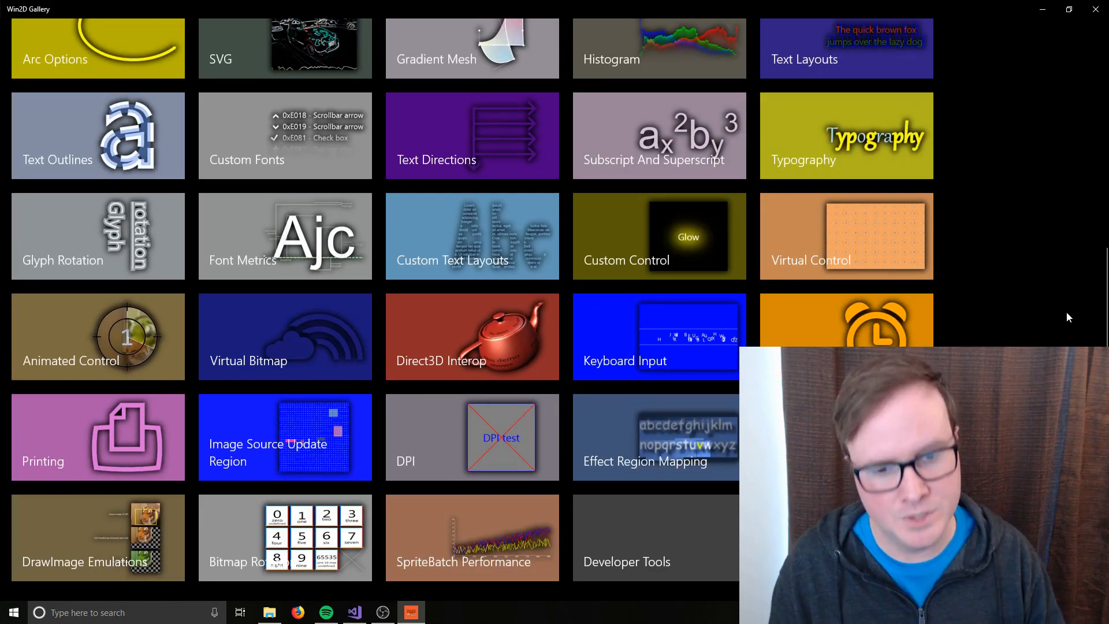
{"action": "mouse_move", "coordinate": [907, 257]}
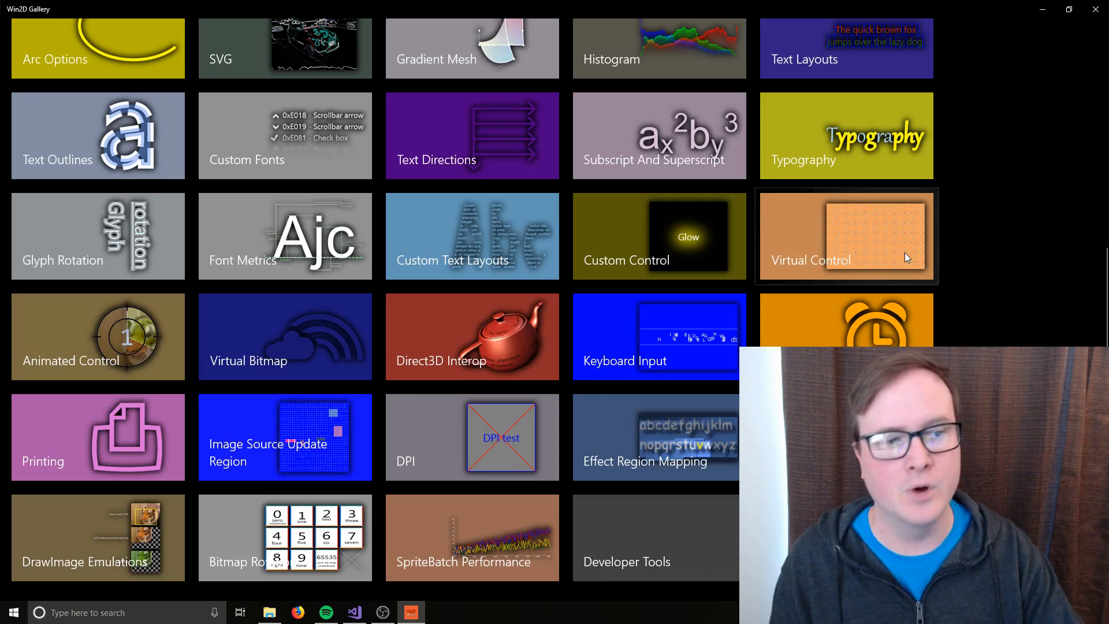
{"action": "left_click", "coordinate": [472, 337]}
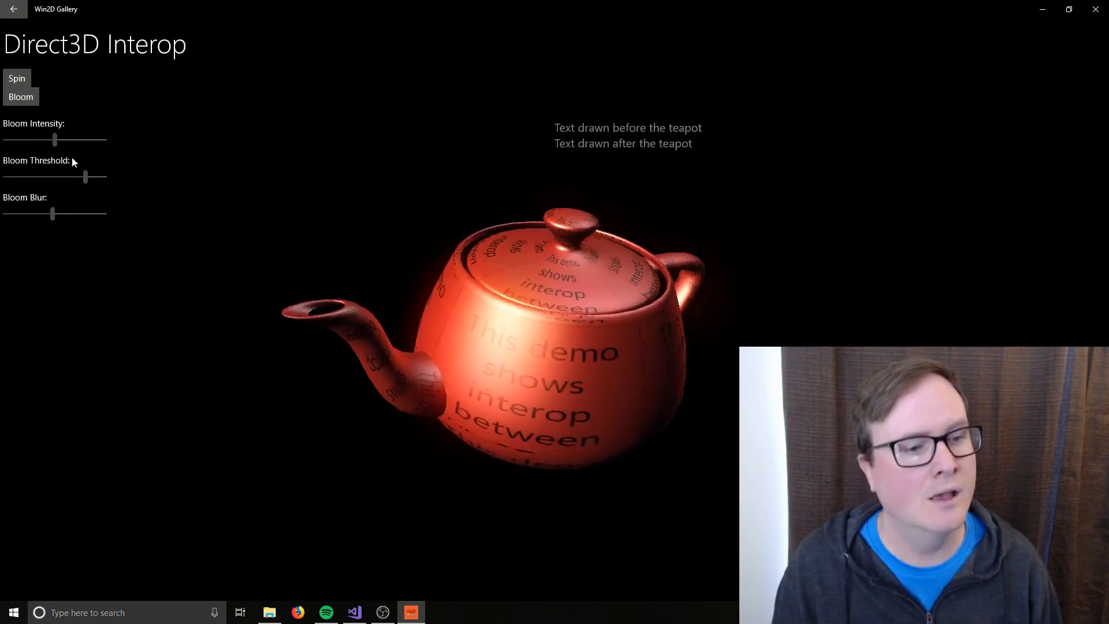
{"action": "left_click", "coordinate": [12, 9]}
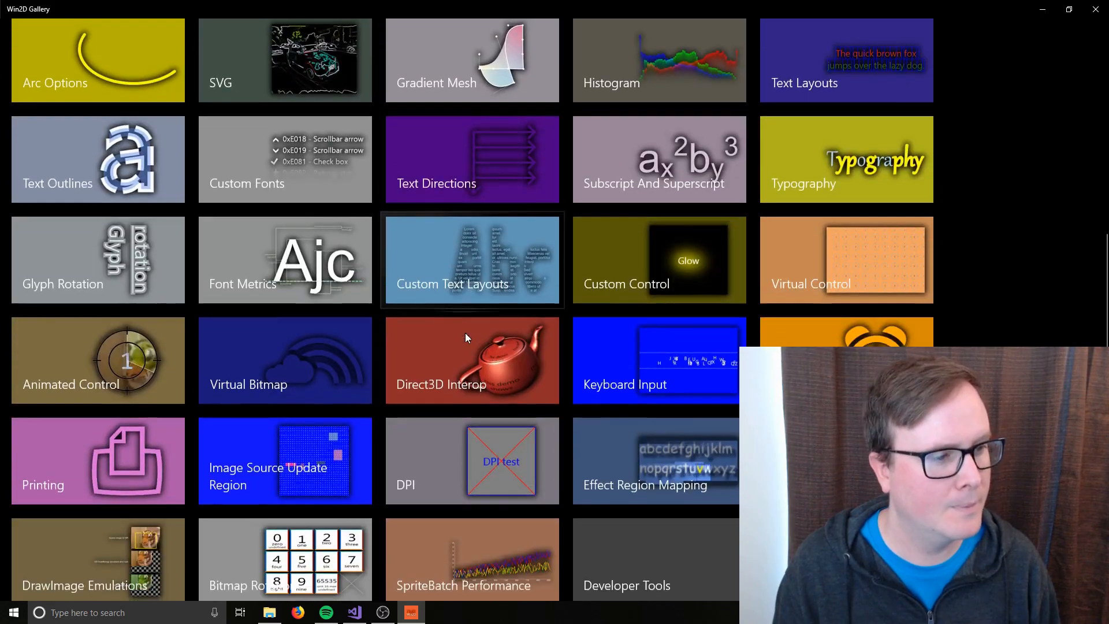
{"action": "scroll", "scroll_direction": "down", "scroll_amount": 3}
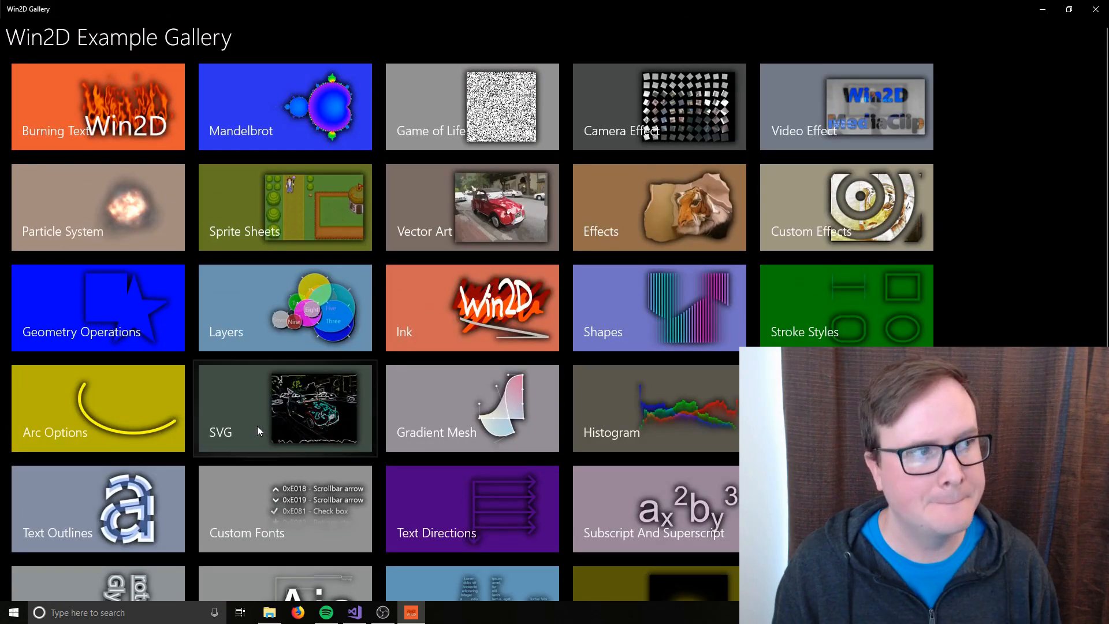
{"action": "mouse_move", "coordinate": [1097, 11]}
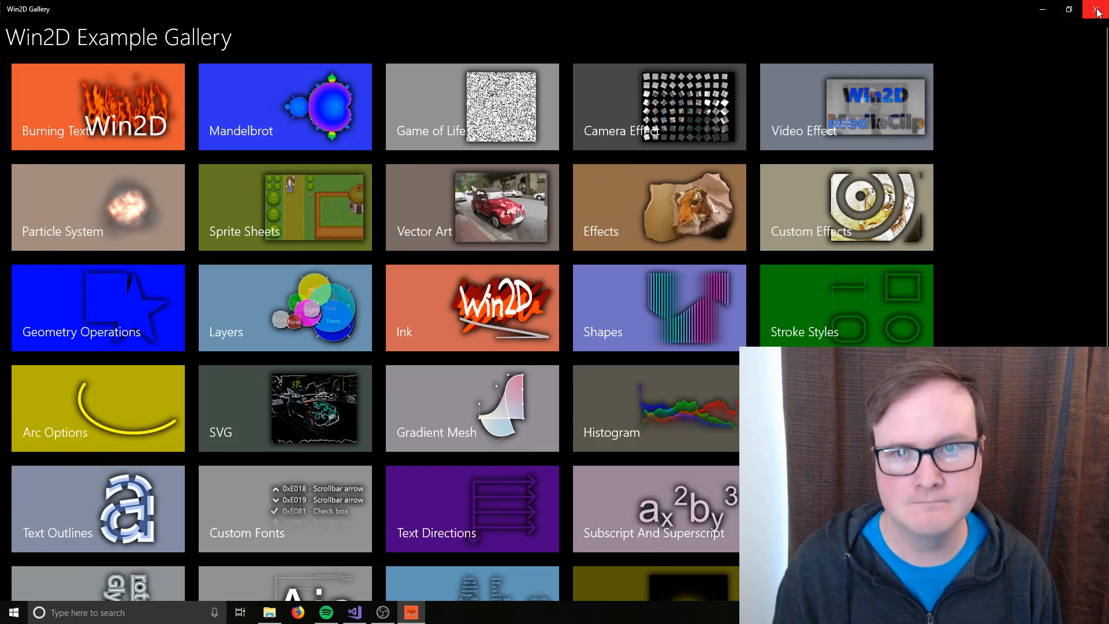
{"action": "mouse_move", "coordinate": [1040, 242]}
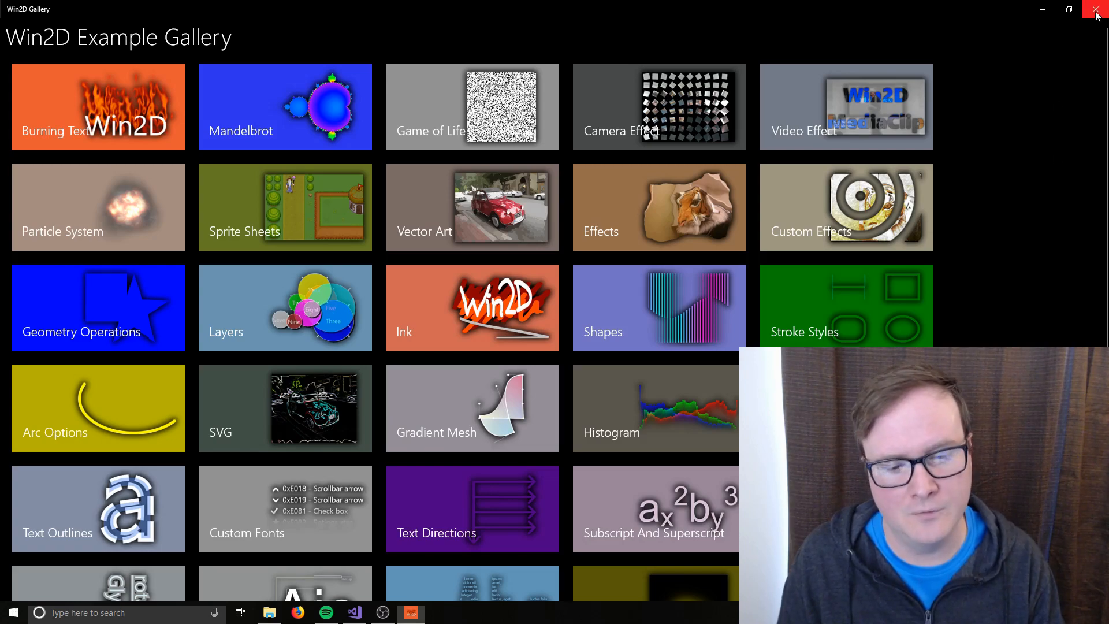
Close the Win2D gallery and go to RenderTarget's definition to see its Draw/Fill methods
{"action": "left_click", "coordinate": [1097, 10]}
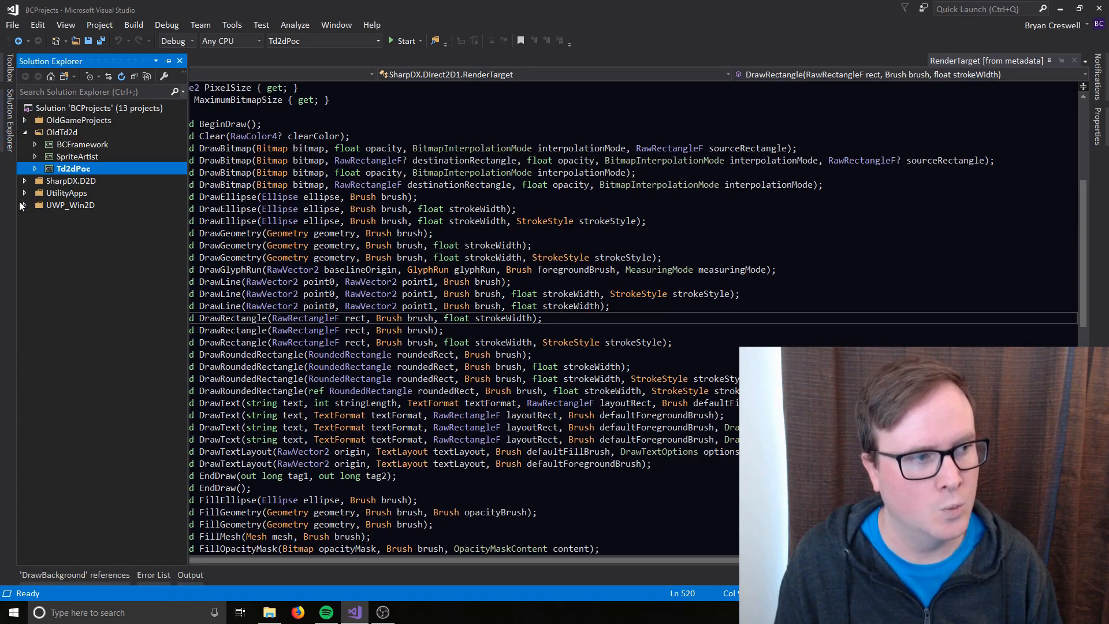
{"action": "right_click", "coordinate": [69, 216]}
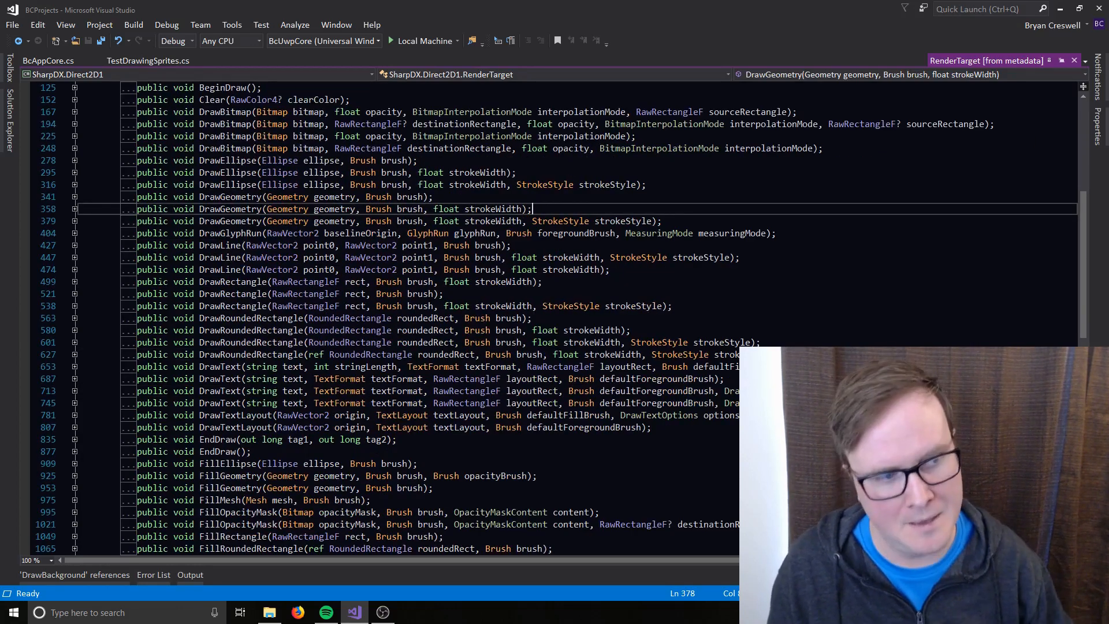
Leave the RenderTarget metadata and return to BcAppCore.cs showing its device fields
{"action": "scroll", "scroll_direction": "down", "scroll_amount": 3}
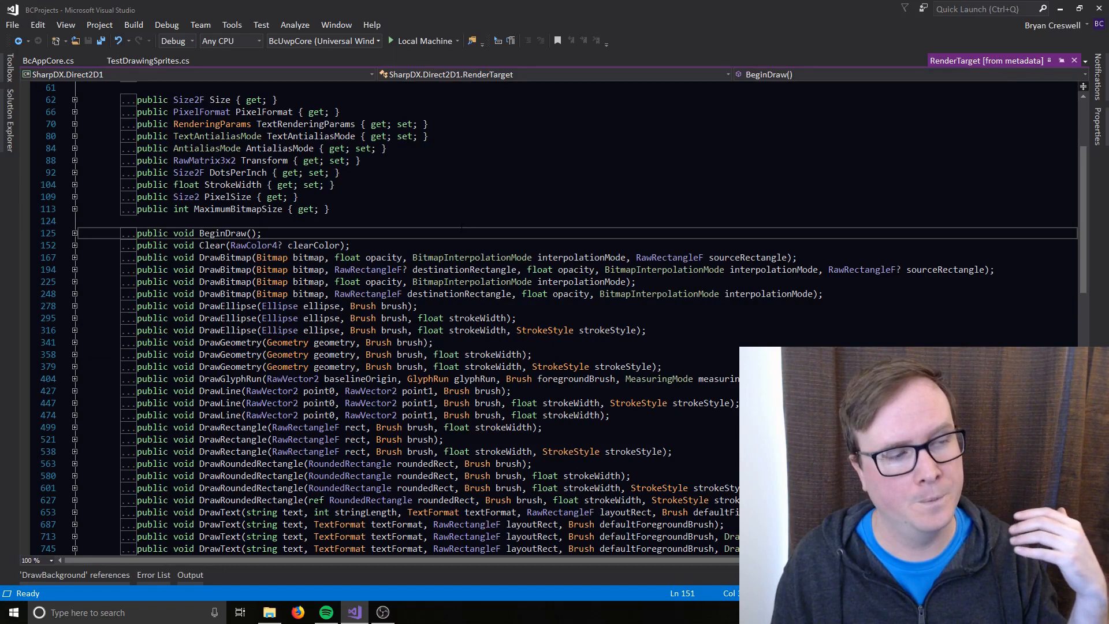
{"action": "left_click", "coordinate": [123, 221]}
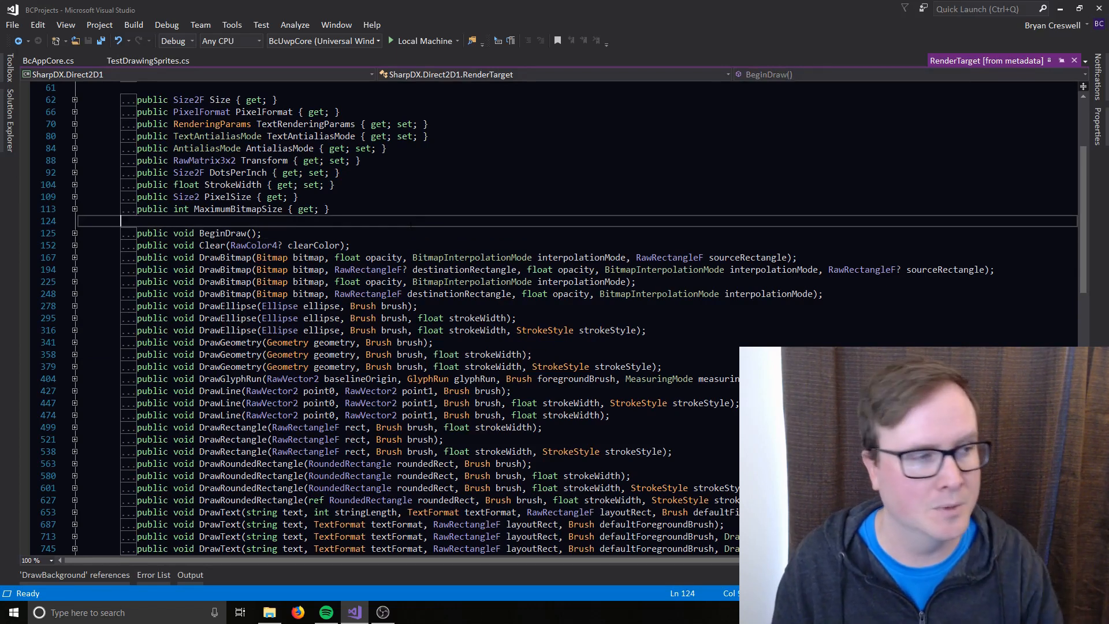
{"action": "left_click", "coordinate": [48, 61]}
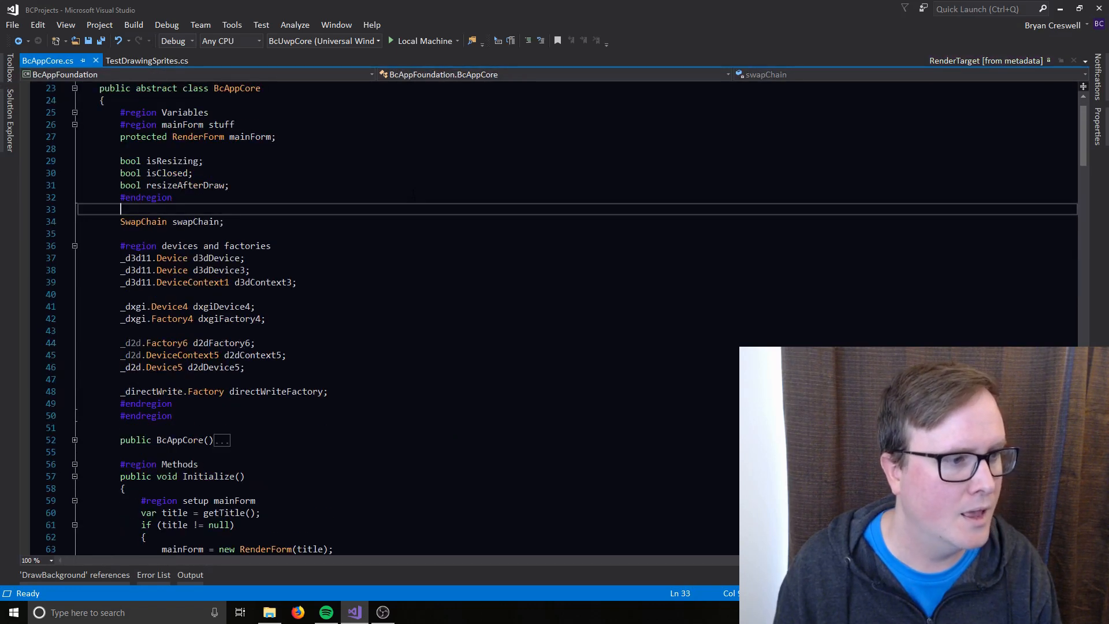
Scroll BcAppCore.cs down to Initialize() and its CreateWithSwapChain call
{"action": "scroll", "scroll_direction": "down", "scroll_amount": 3}
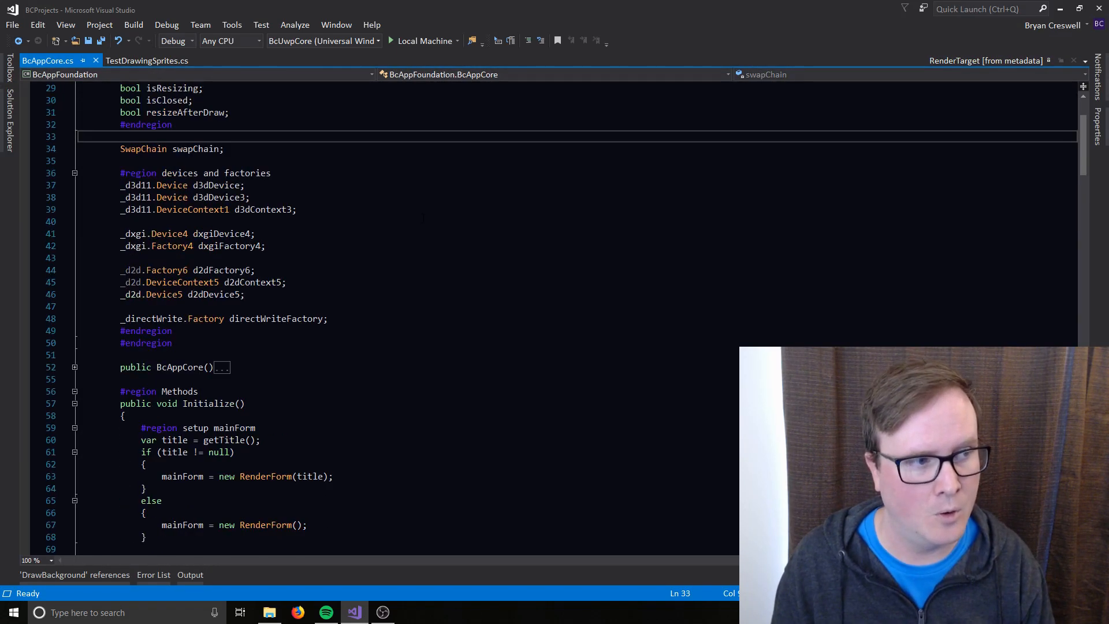
{"action": "scroll", "scroll_direction": "down", "scroll_amount": 3}
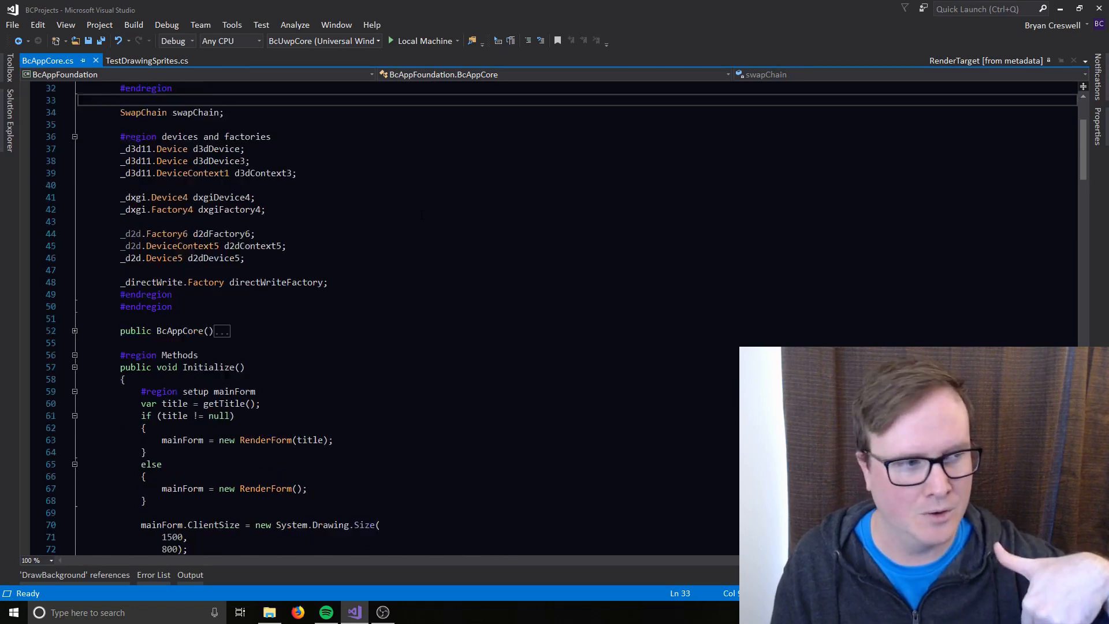
{"action": "scroll", "scroll_direction": "down", "scroll_amount": 3}
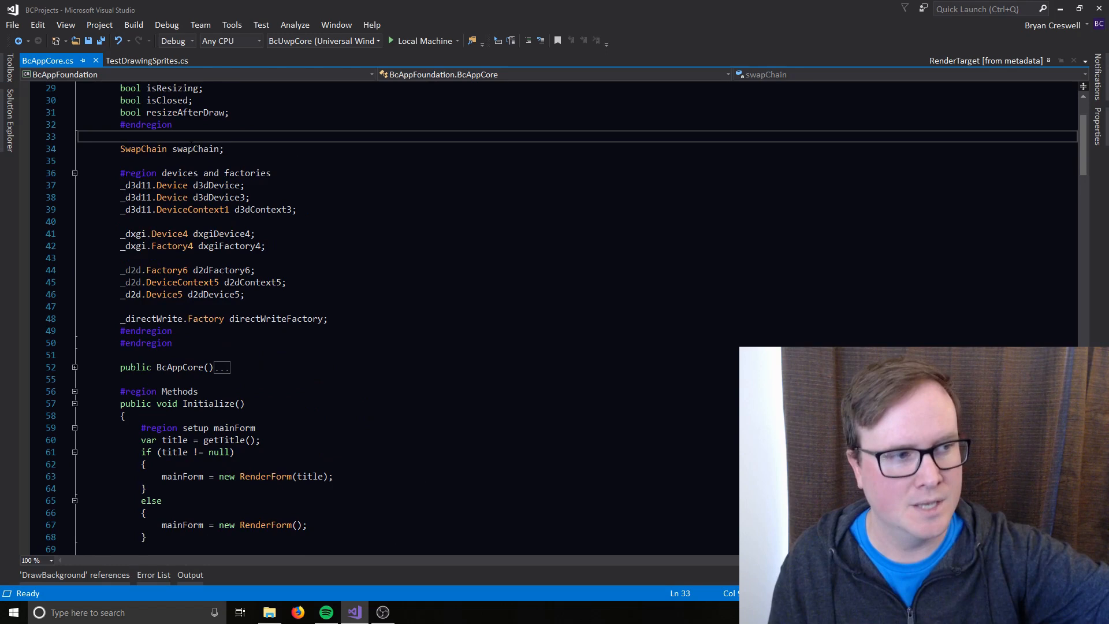
{"action": "scroll", "scroll_direction": "down", "scroll_amount": 3}
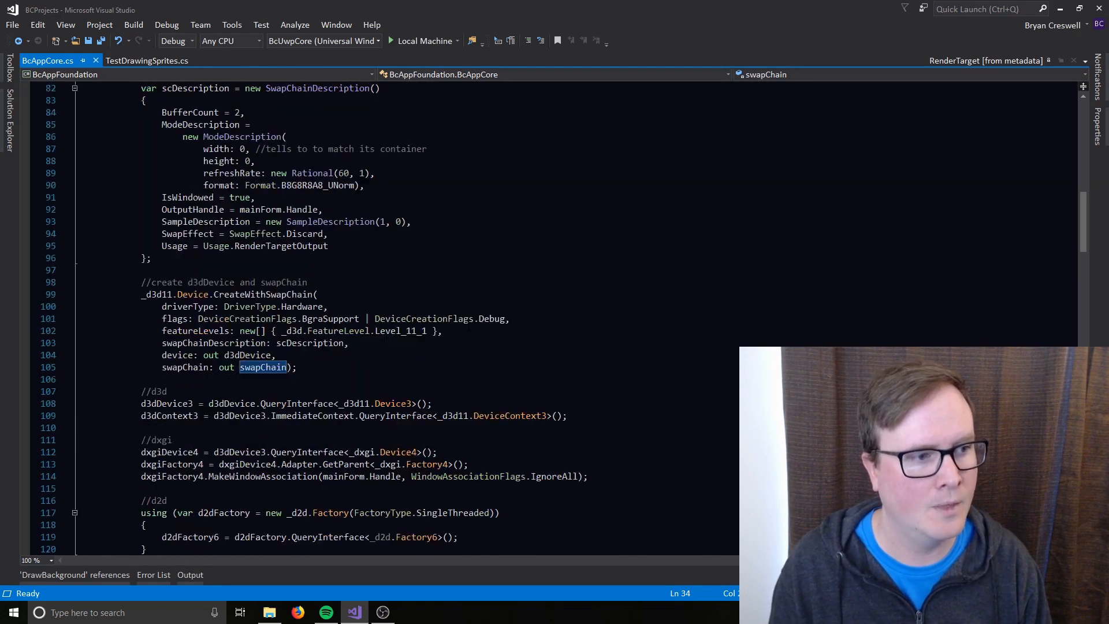
{"action": "scroll", "scroll_direction": "down", "scroll_amount": 3}
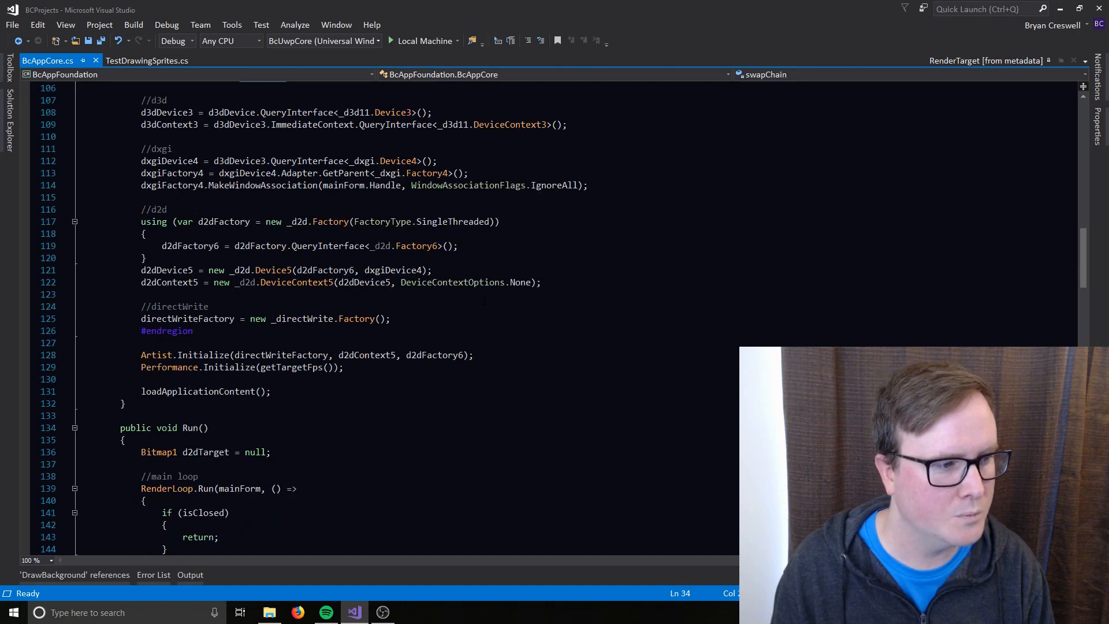
{"action": "scroll", "scroll_direction": "down", "scroll_amount": 3}
{"action": "type", "text": "flags: DeviceCreationFlags.BgraSupport | DeviceCreationFlags.Debug,"}
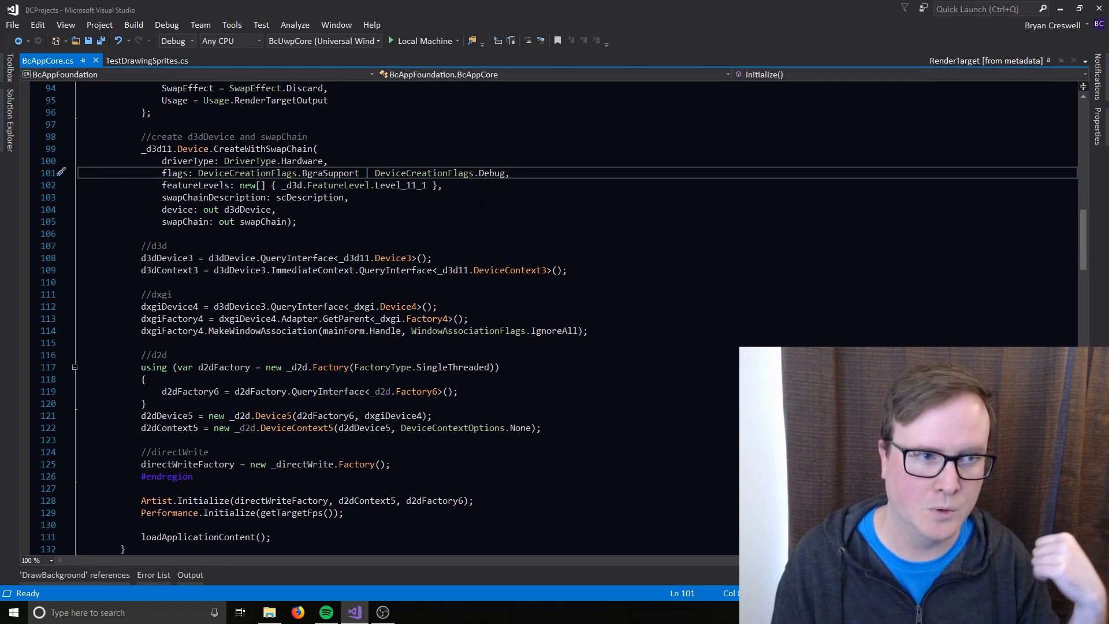
Read through Run()'s render loop that draws via Artist and presents the swap chain
{"action": "scroll", "scroll_direction": "down", "scroll_amount": 3}
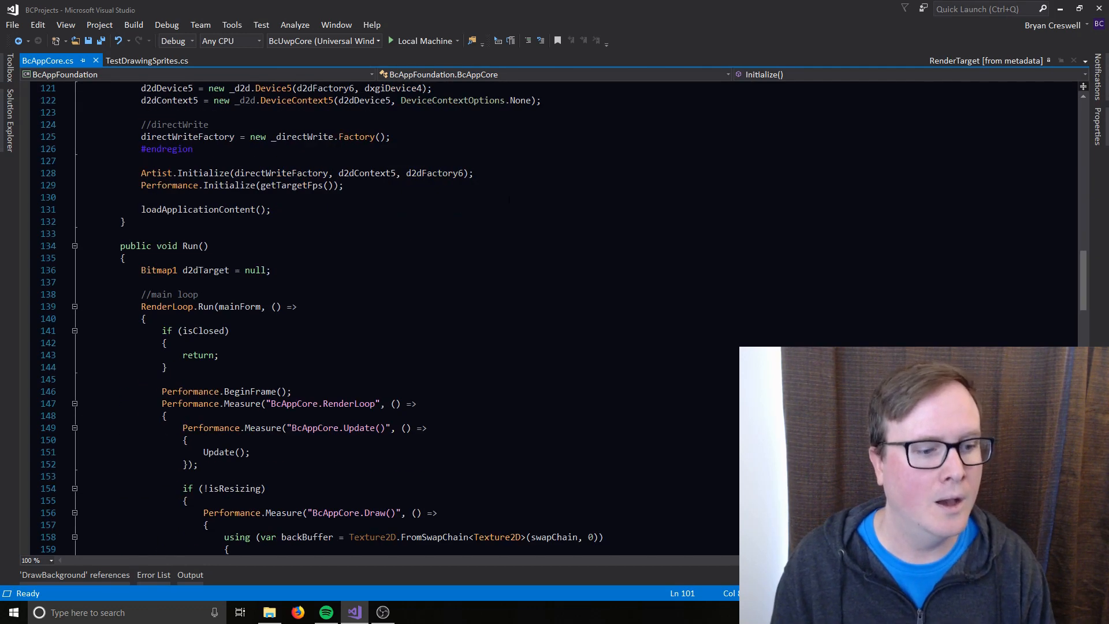
{"action": "scroll", "scroll_direction": "down", "scroll_amount": 3}
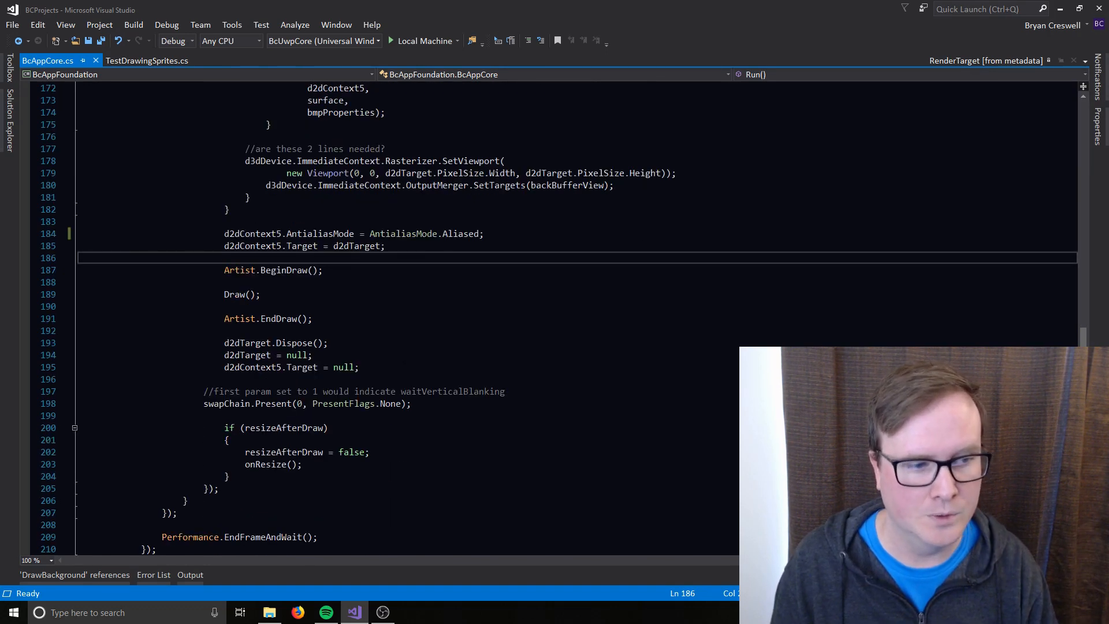
{"action": "scroll", "scroll_direction": "down", "scroll_amount": 3}
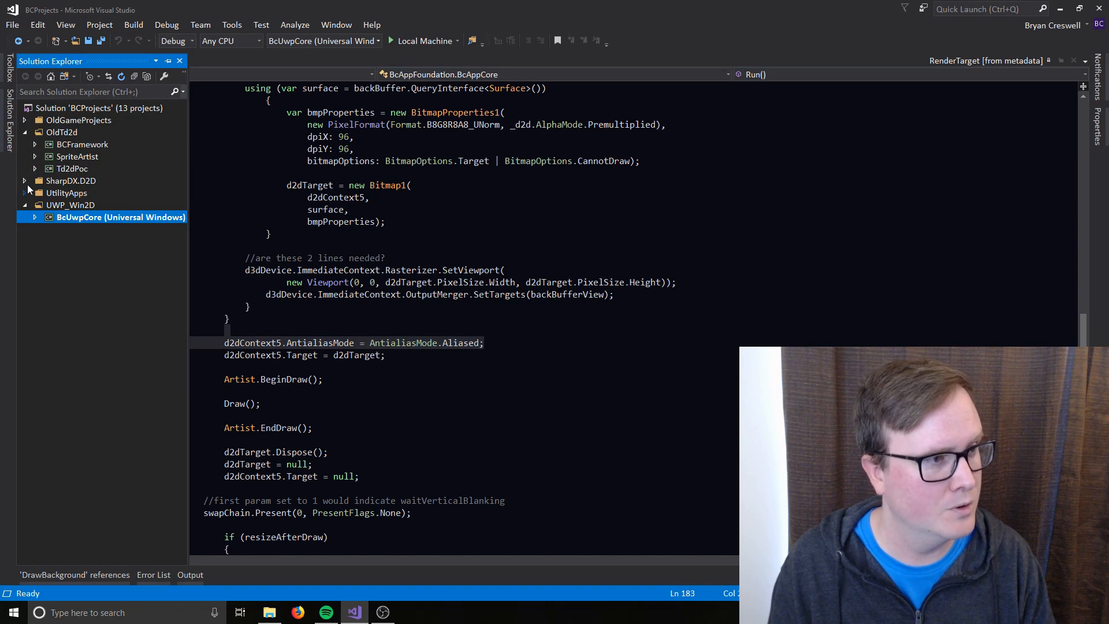
Check Enable native code debugging in TestAppFoundation's Debug properties
{"action": "right_click", "coordinate": [92, 350]}
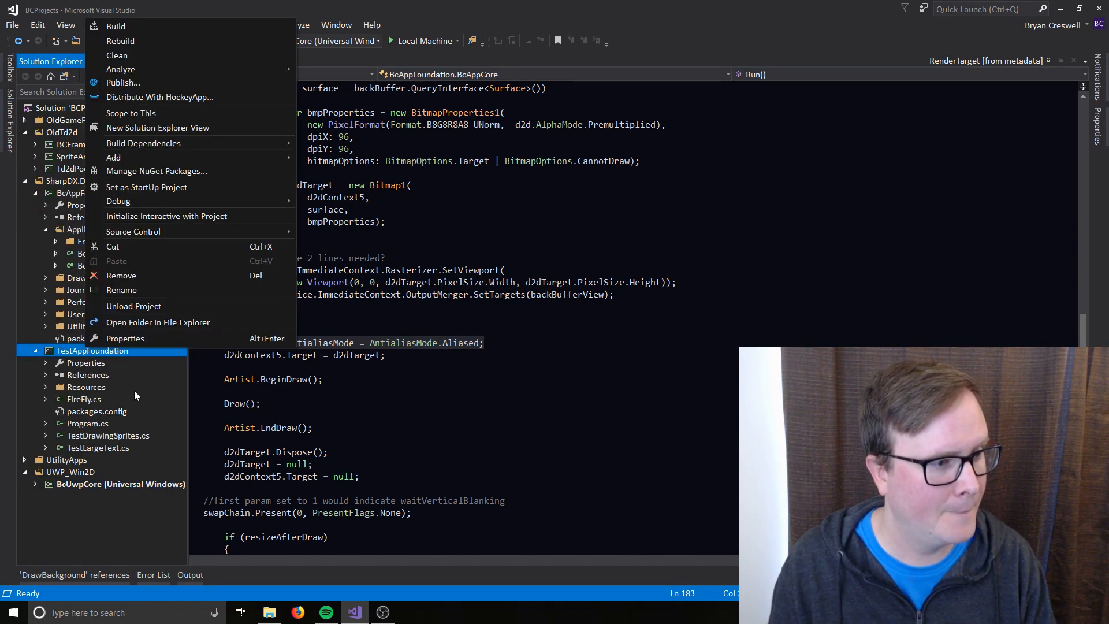
{"action": "left_click", "coordinate": [125, 338]}
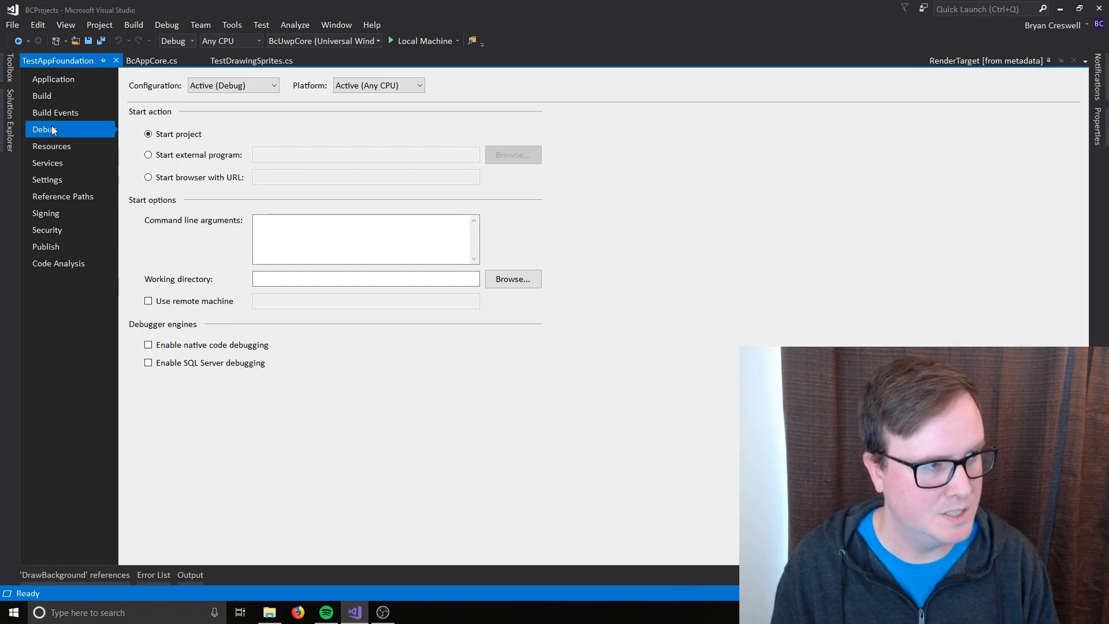
{"action": "left_click", "coordinate": [149, 344]}
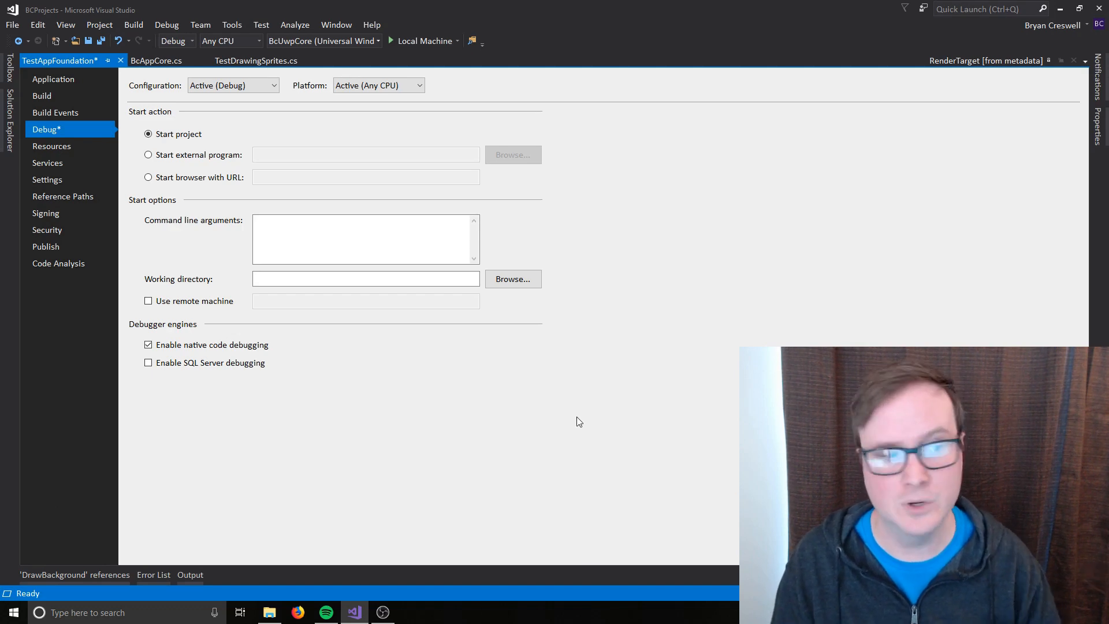
{"action": "mouse_move", "coordinate": [280, 511]}
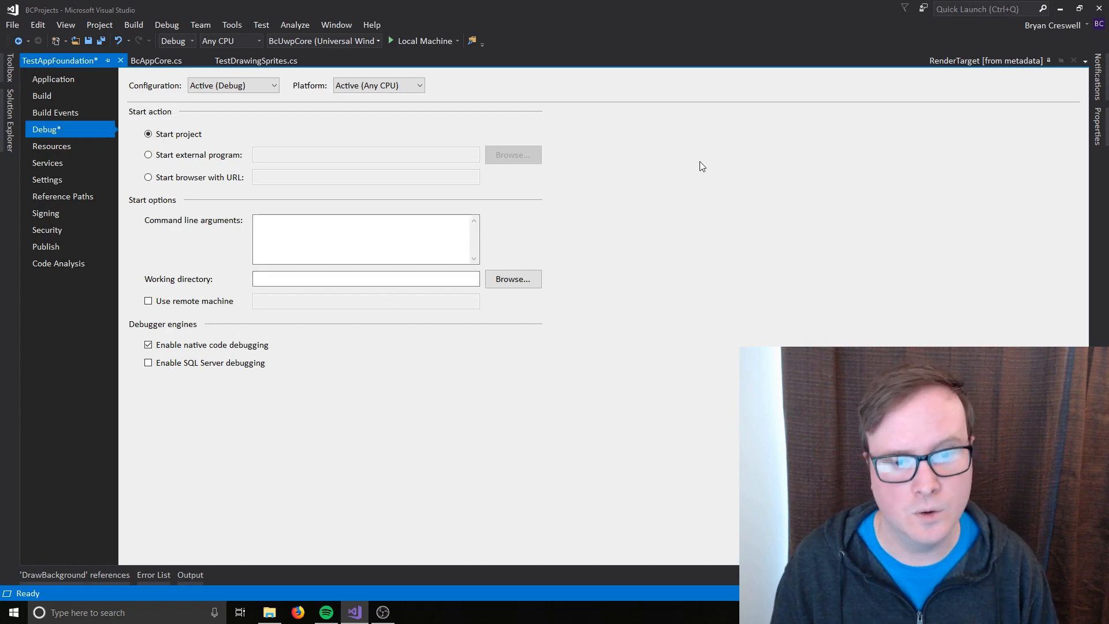
{"action": "mouse_move", "coordinate": [721, 215]}
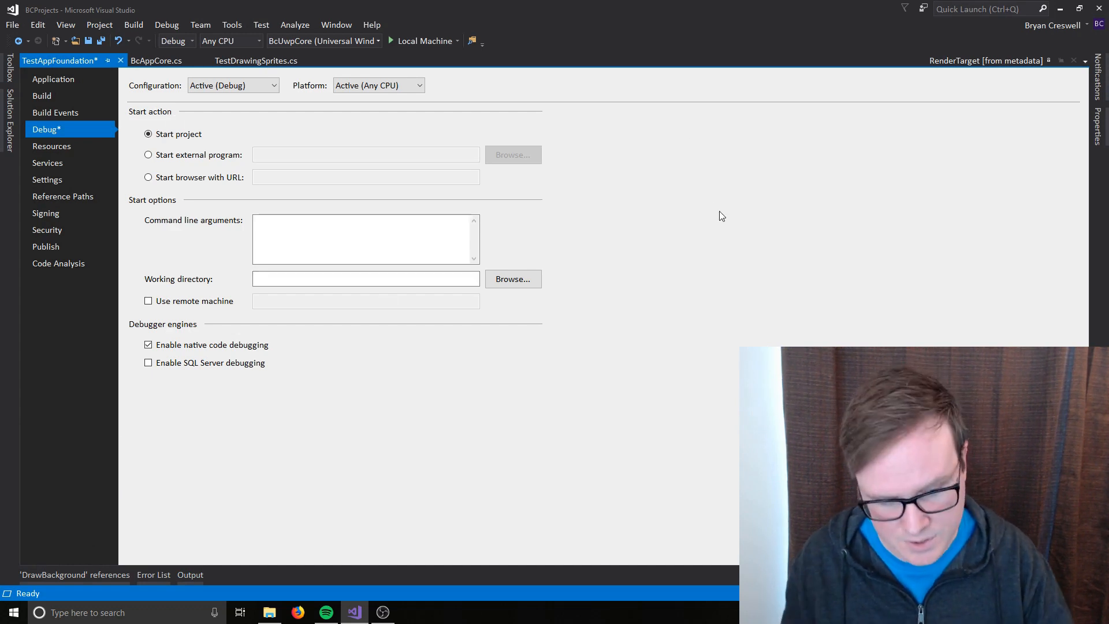